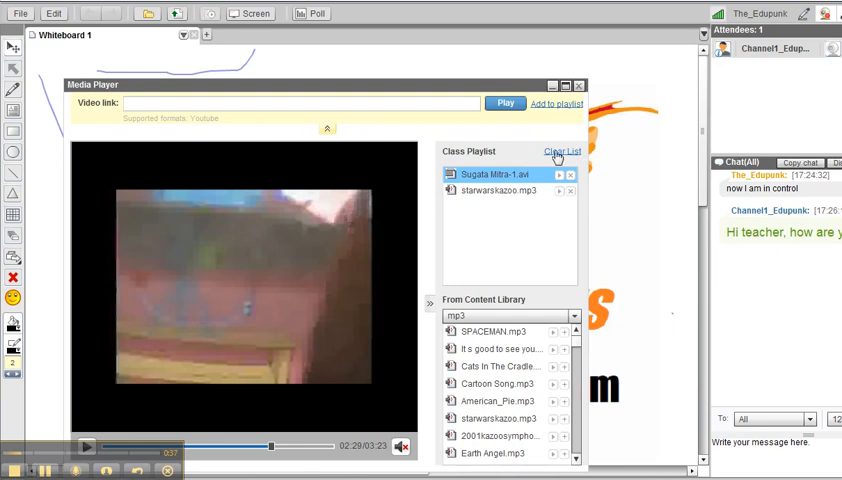
Step: Clear the whole class playlist and confirm the deletion
{"action": "left_click", "coordinate": [560, 152]}
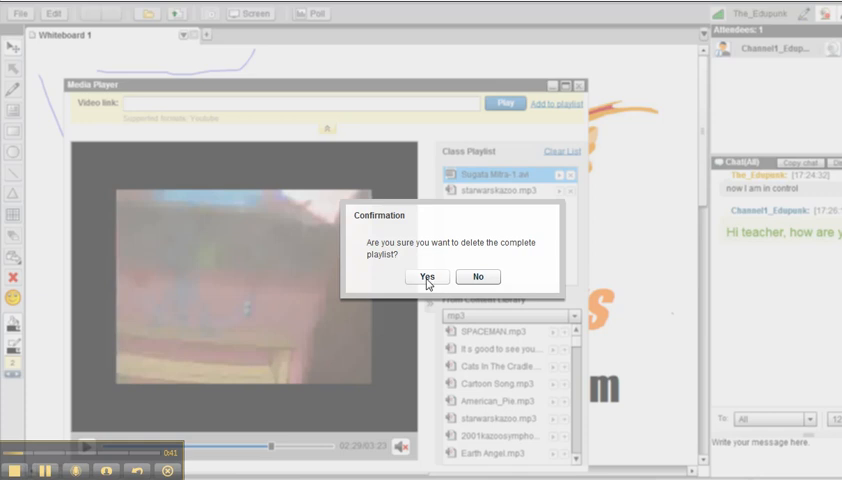
{"action": "left_click", "coordinate": [426, 276]}
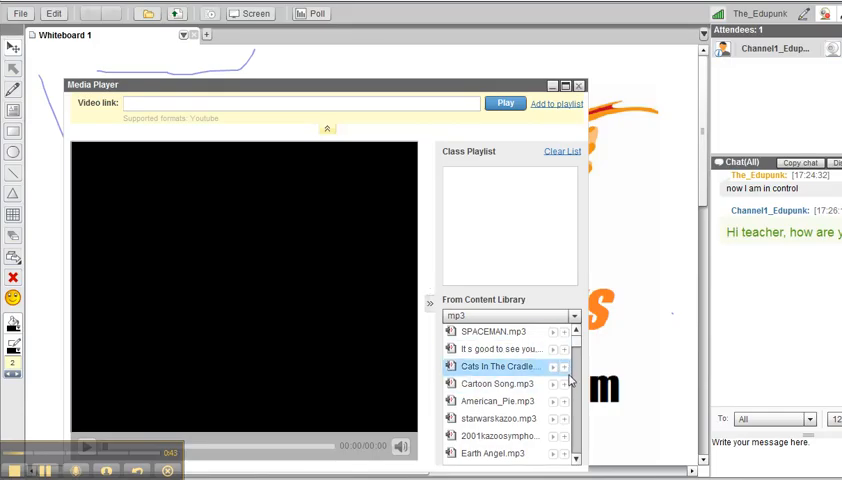
Step: Switch the content library filter from mp3 files to wmv videos
{"action": "left_click", "coordinate": [498, 400]}
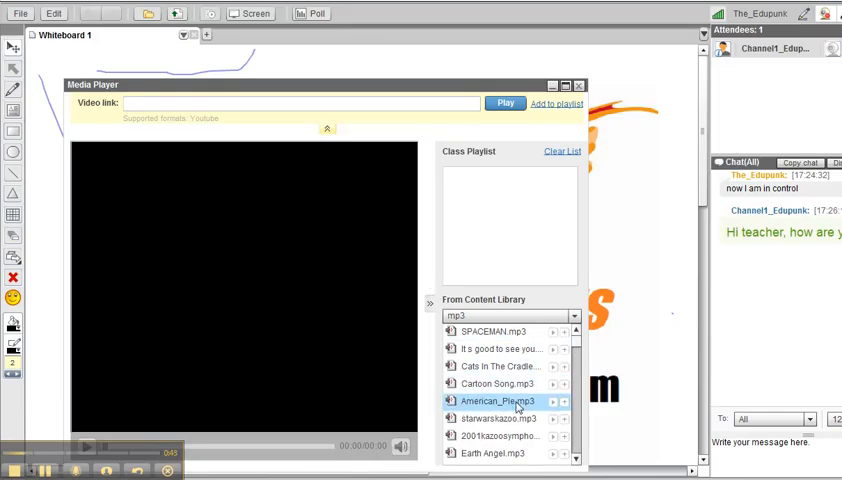
{"action": "left_click", "coordinate": [574, 316]}
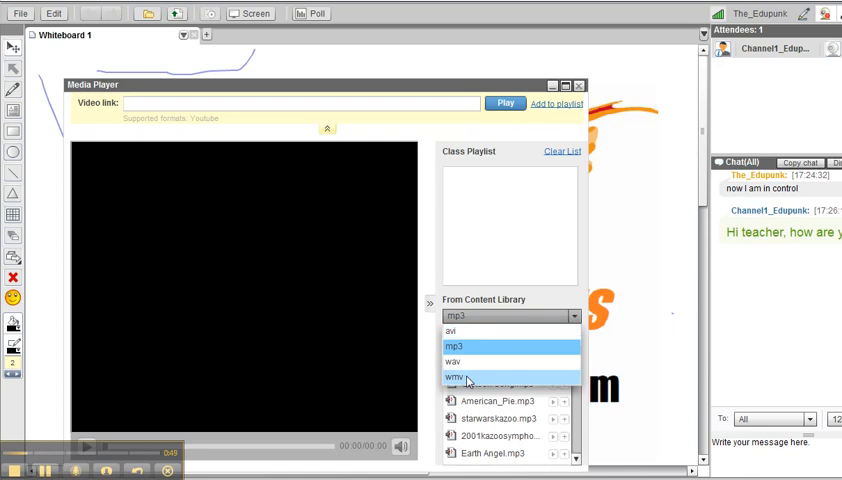
{"action": "left_click", "coordinate": [452, 376]}
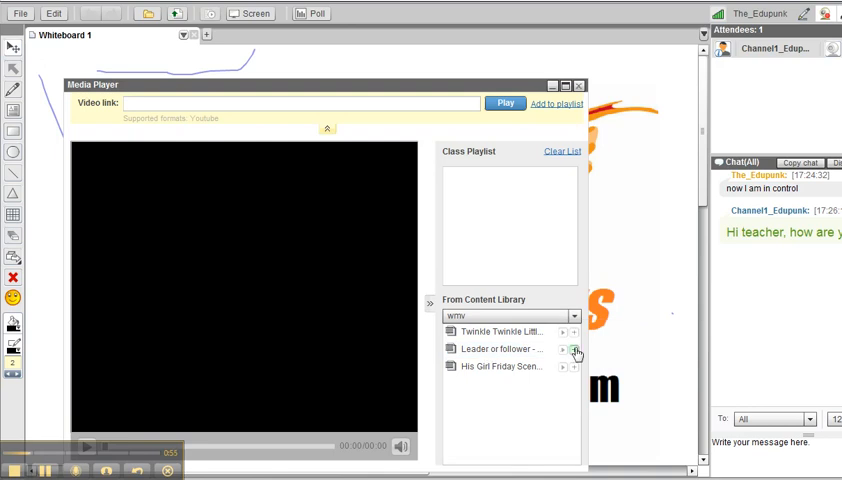
Step: Add the Leader or follower and His Girl Friday wmv clips to the class playlist
{"action": "left_click", "coordinate": [564, 348]}
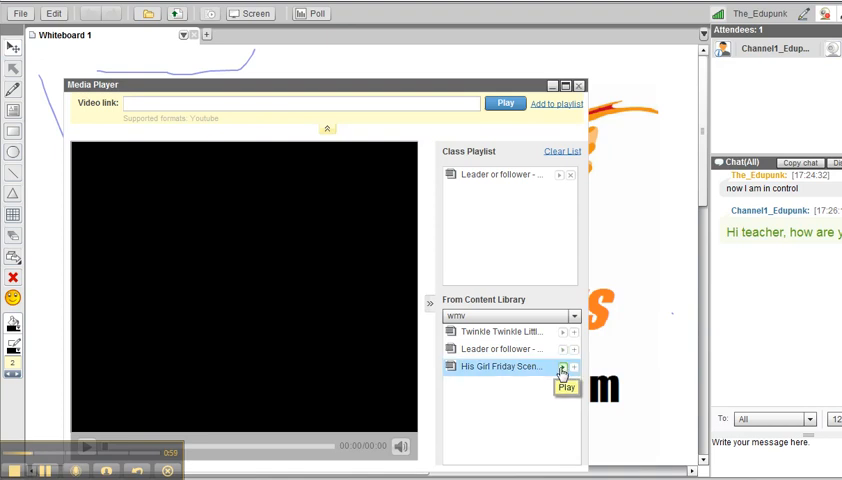
{"action": "left_click", "coordinate": [562, 372]}
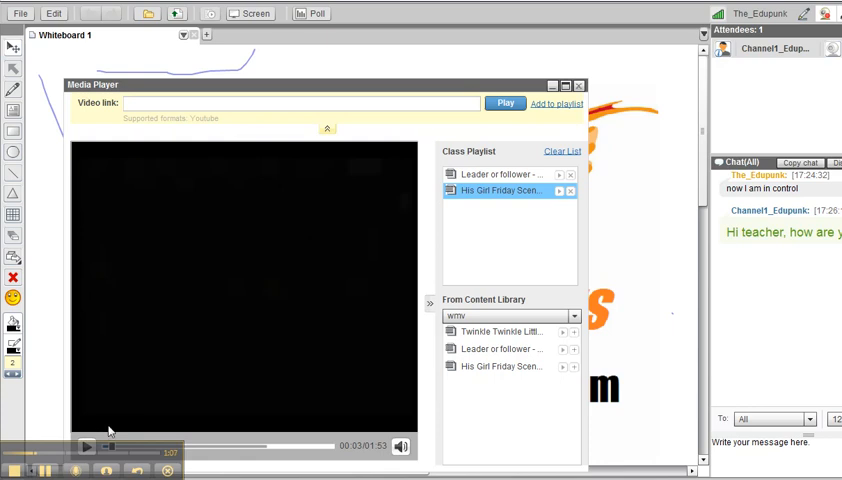
{"action": "mouse_move", "coordinate": [404, 200]}
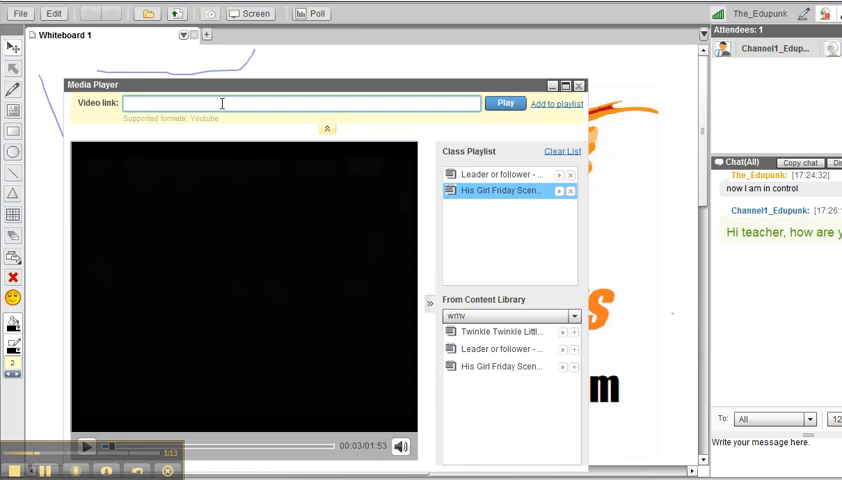
{"action": "mouse_move", "coordinate": [262, 86]}
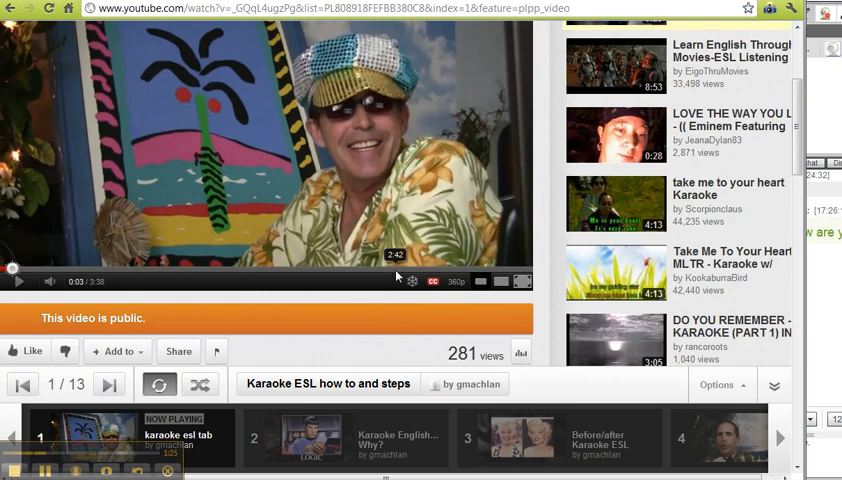
Step: Reveal the karaoke video's youtu.be share link and copy it
{"action": "scroll", "scroll_direction": "down", "scroll_amount": 3}
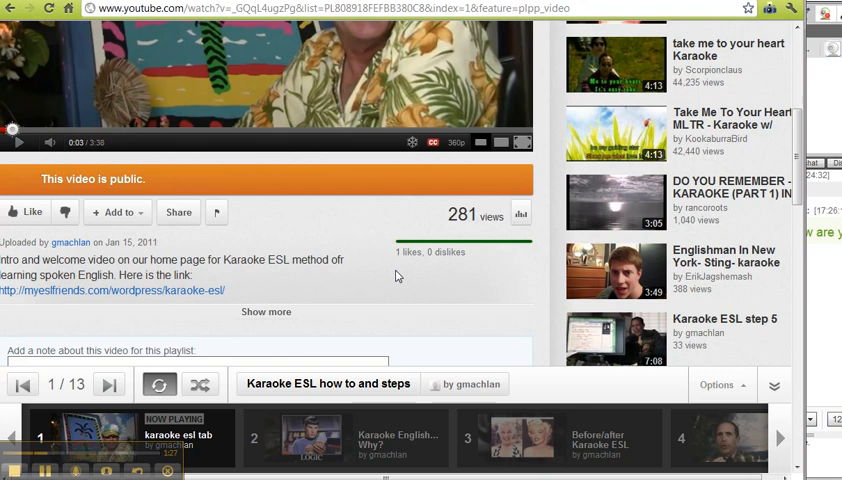
{"action": "mouse_move", "coordinate": [178, 212]}
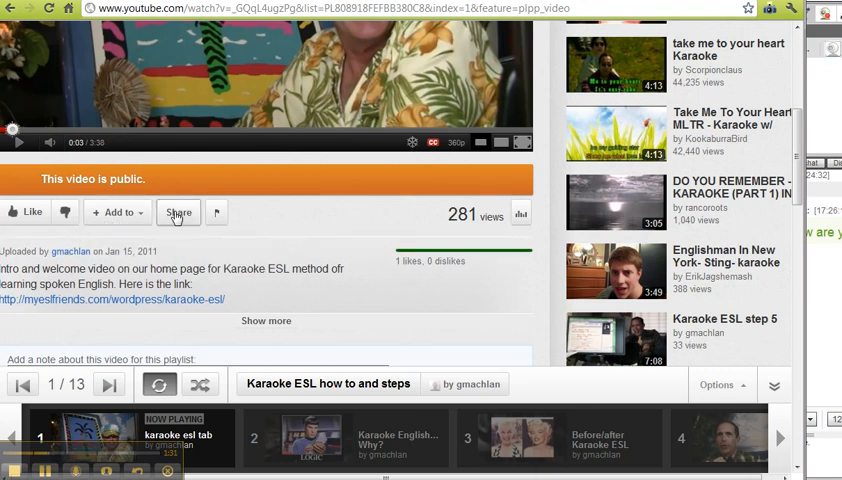
{"action": "left_click", "coordinate": [178, 212]}
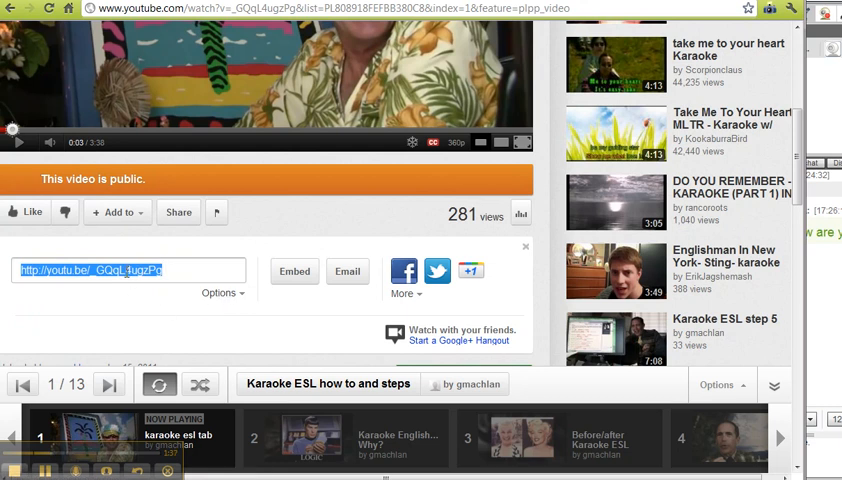
{"action": "right_click", "coordinate": [128, 270]}
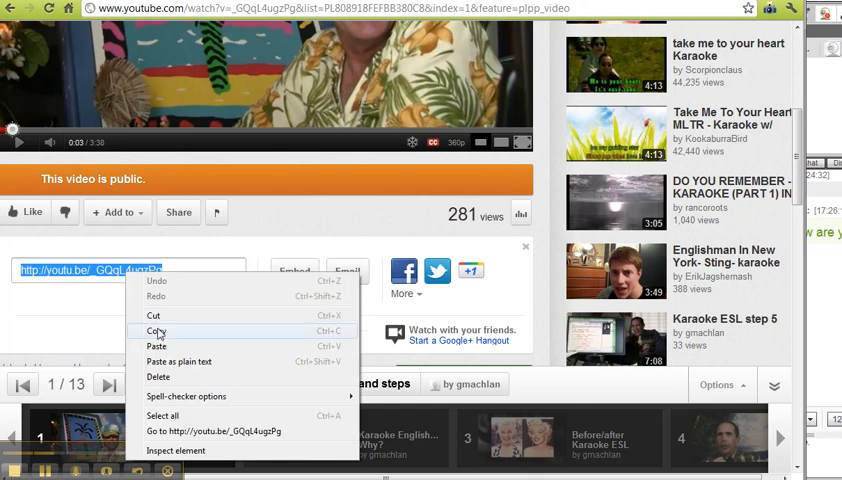
{"action": "left_click", "coordinate": [156, 332]}
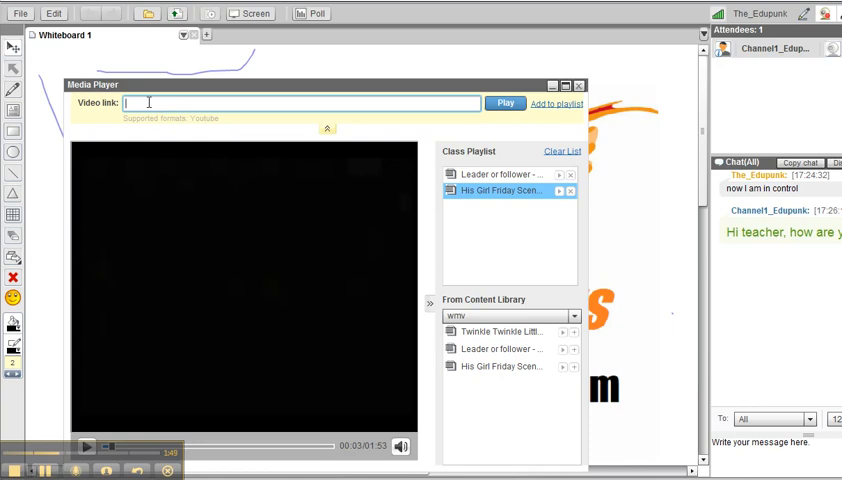
{"action": "type", "text": "http://youtu.be/_GQqL4ugzPg"}
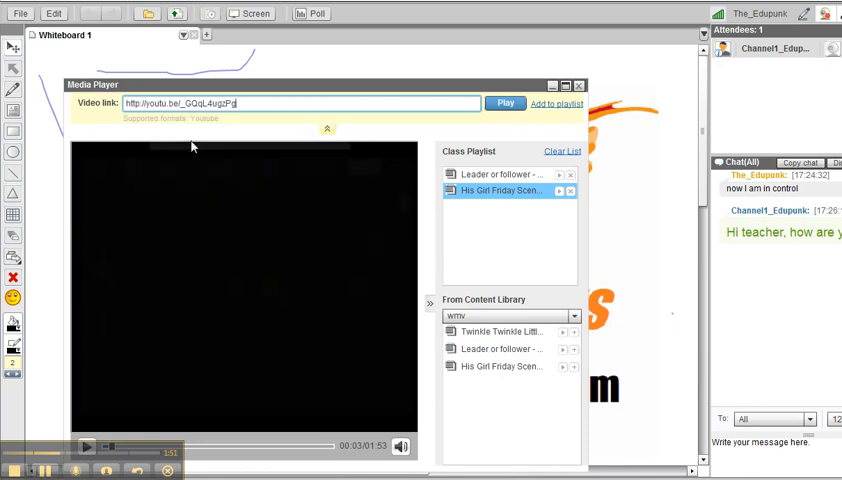
{"action": "left_click", "coordinate": [556, 104]}
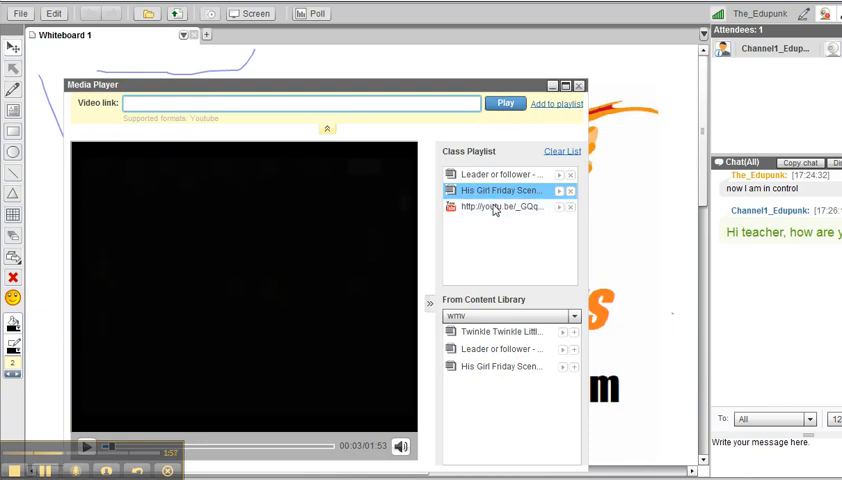
{"action": "mouse_move", "coordinate": [494, 208]}
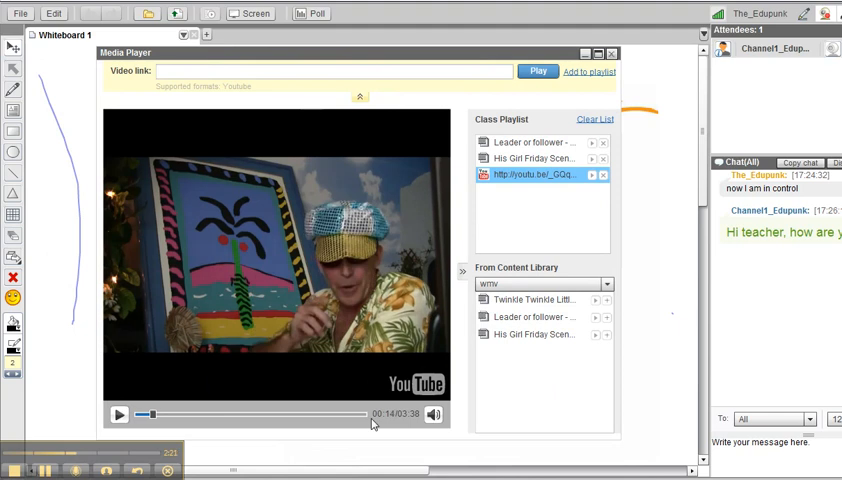
{"action": "mouse_move", "coordinate": [438, 416]}
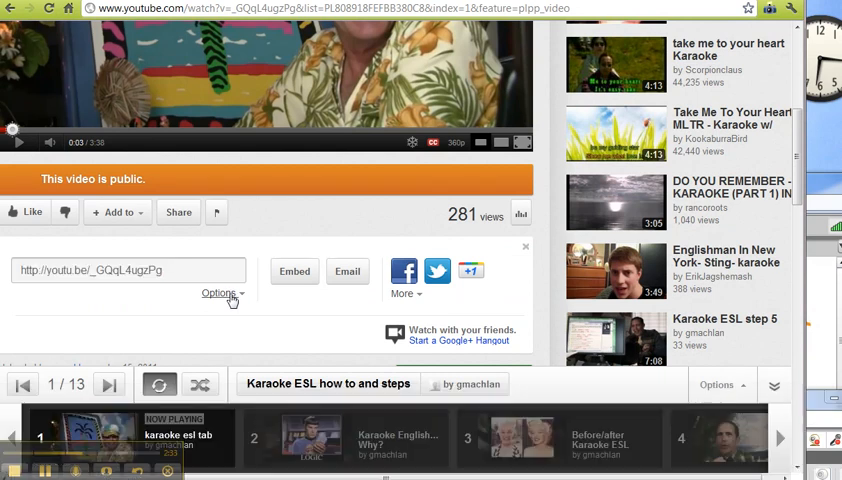
Step: Enable the Long link share option and bring up the copy menu for the full watch URL
{"action": "left_click", "coordinate": [218, 292]}
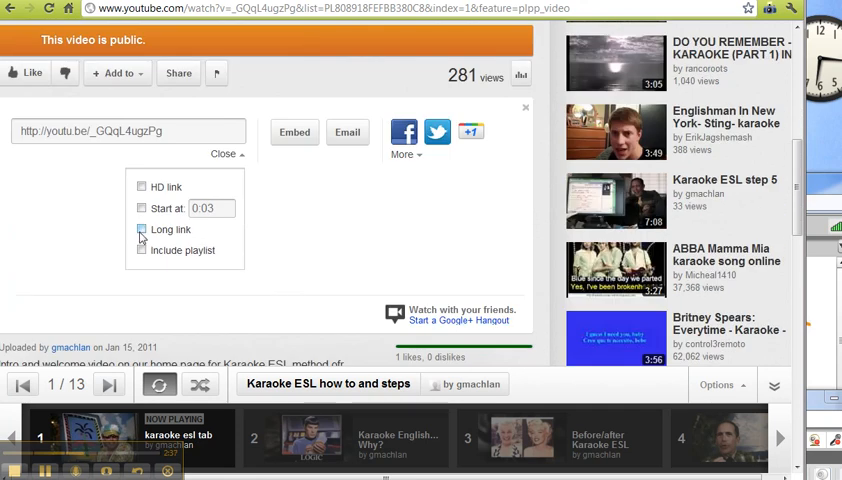
{"action": "left_click", "coordinate": [140, 228]}
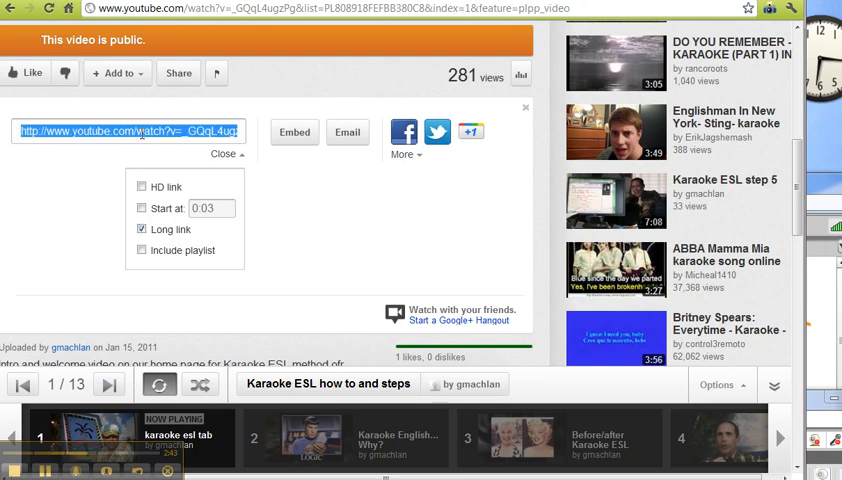
{"action": "right_click", "coordinate": [148, 132]}
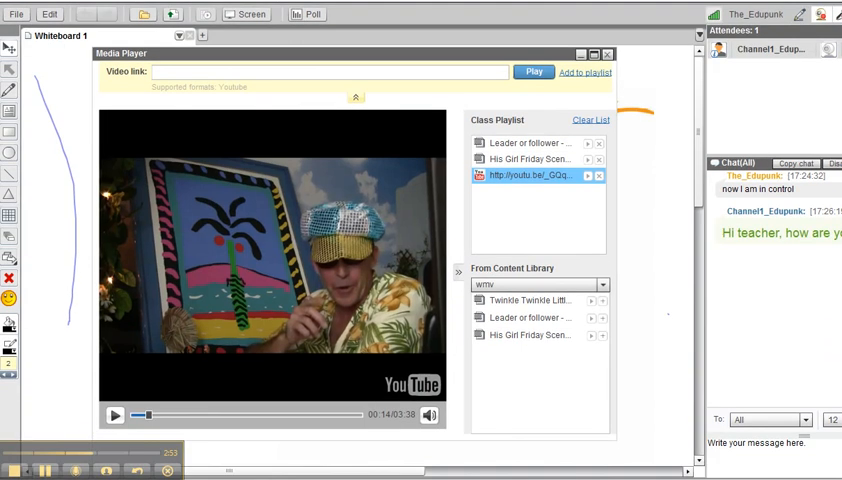
Step: Bring up the Content Library window over the media player
{"action": "left_click", "coordinate": [184, 72]}
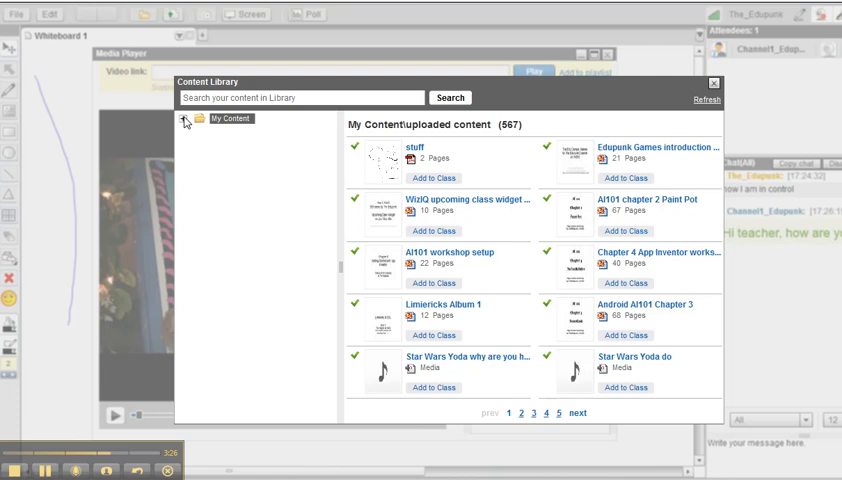
Step: Expand My Content and list the 22 items of the Edupunk folder
{"action": "left_click", "coordinate": [184, 120]}
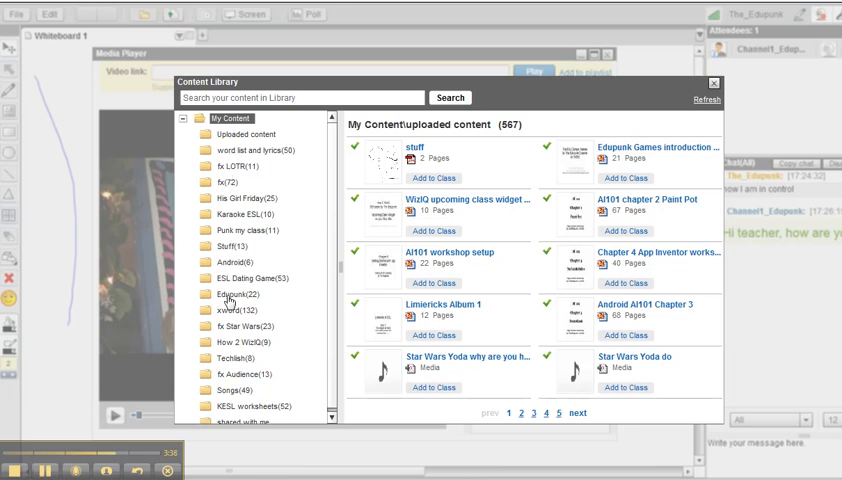
{"action": "left_click", "coordinate": [240, 294]}
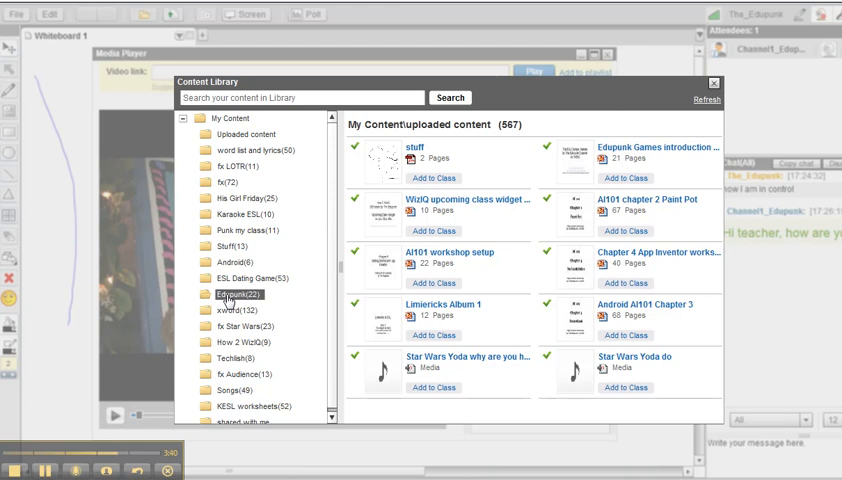
{"action": "left_click", "coordinate": [236, 296]}
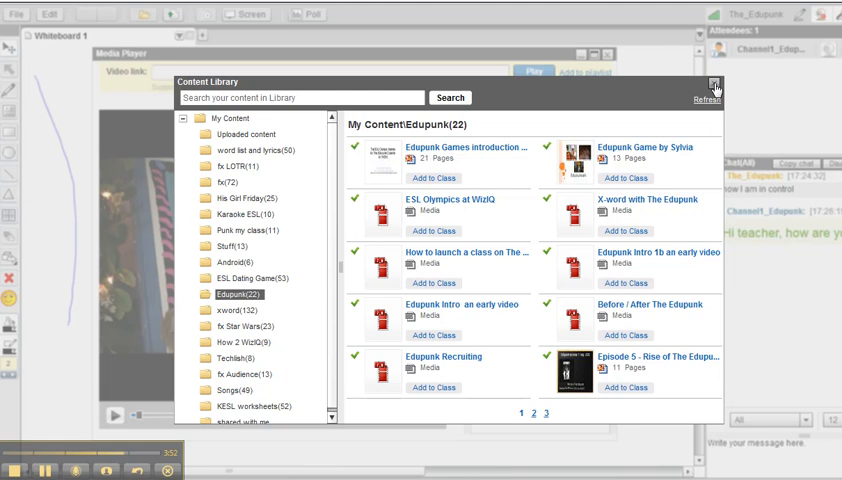
{"action": "mouse_move", "coordinate": [624, 232]}
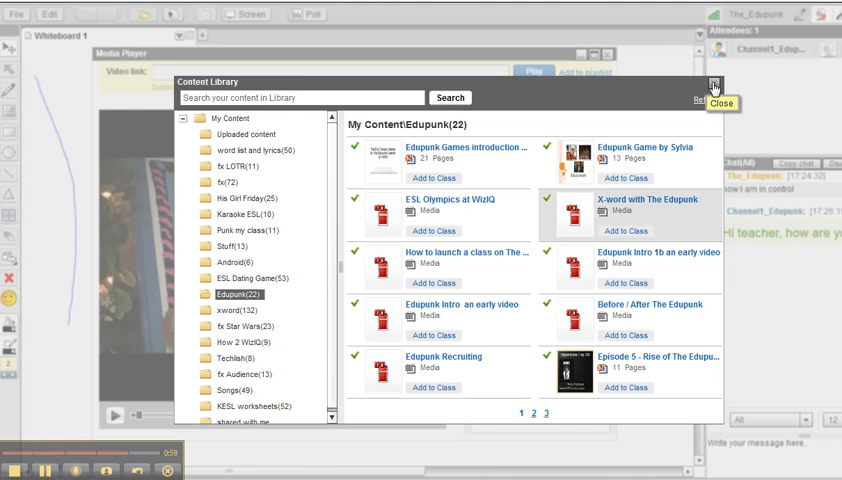
Step: Close the content library and select the X-word with The Edupunk playlist entry
{"action": "left_click", "coordinate": [716, 84]}
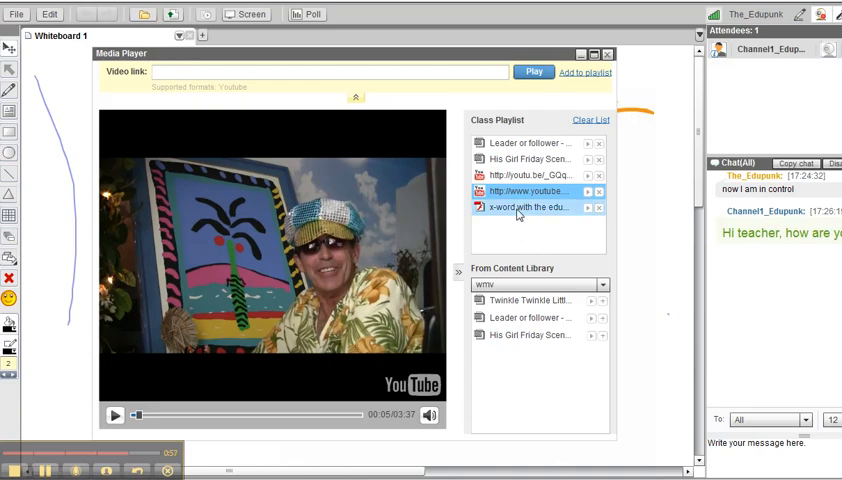
{"action": "mouse_move", "coordinate": [520, 208]}
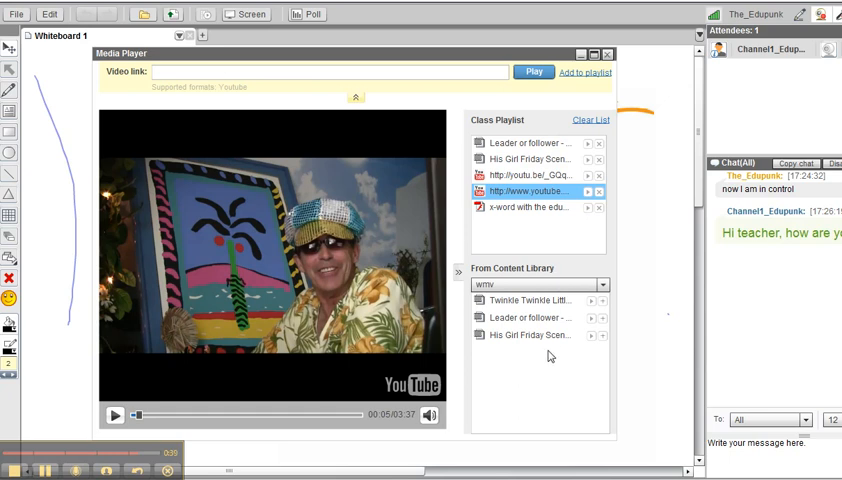
{"action": "left_click", "coordinate": [528, 208]}
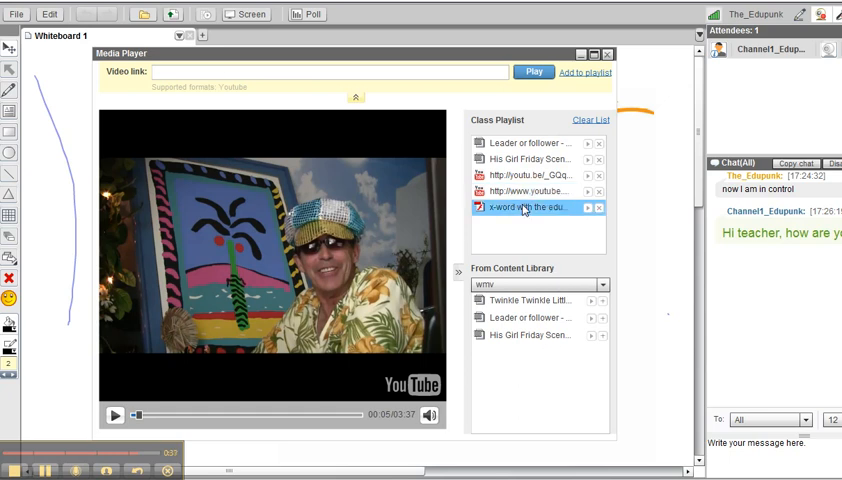